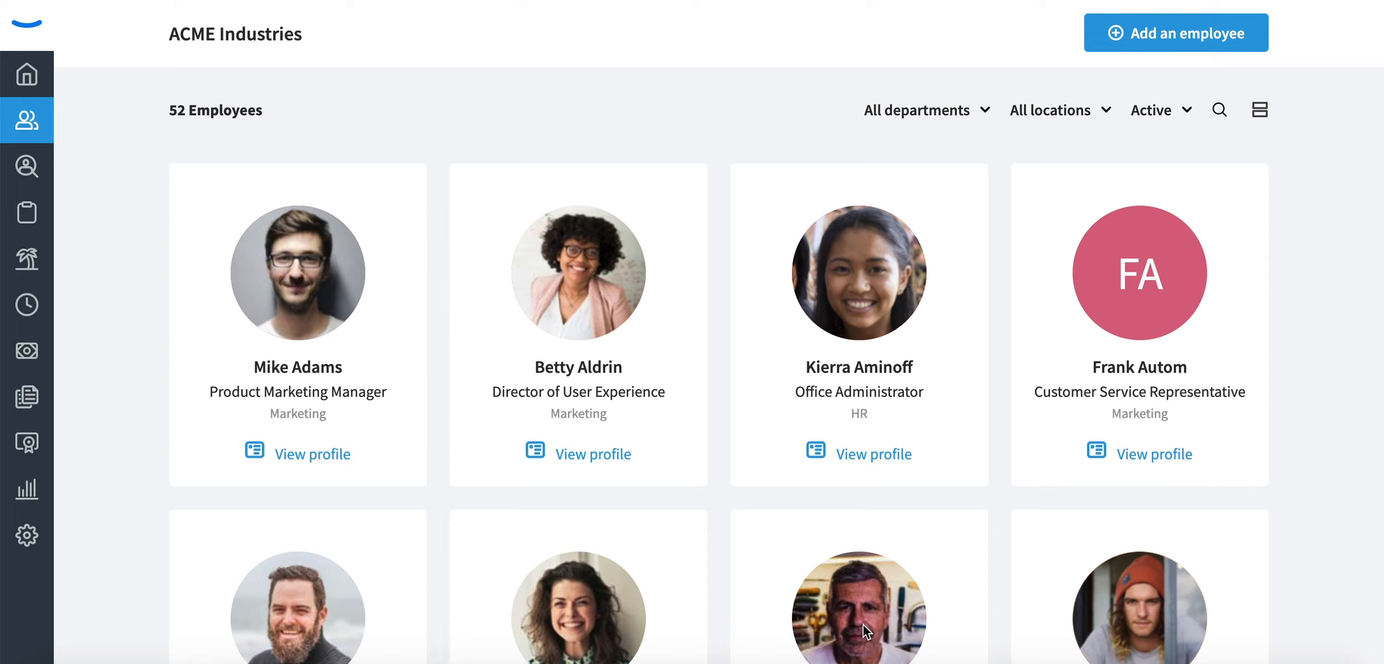
mouse_move(604, 453)
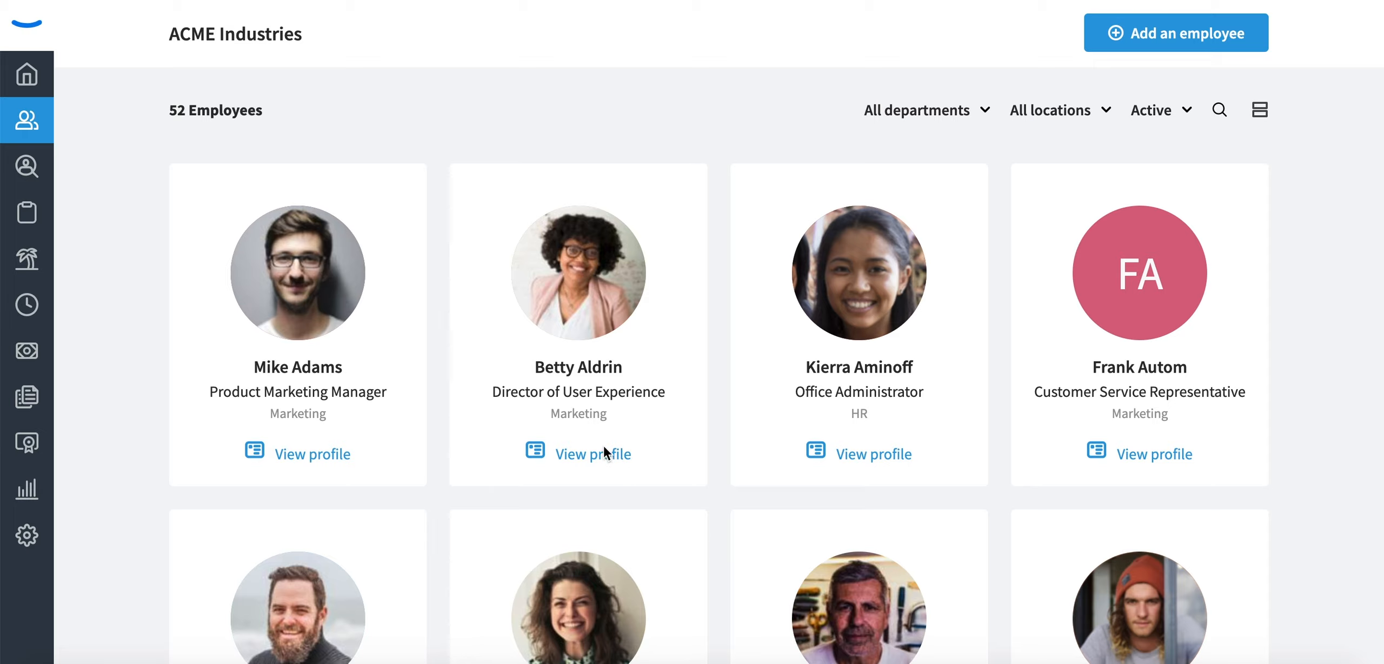
mouse_move(26, 167)
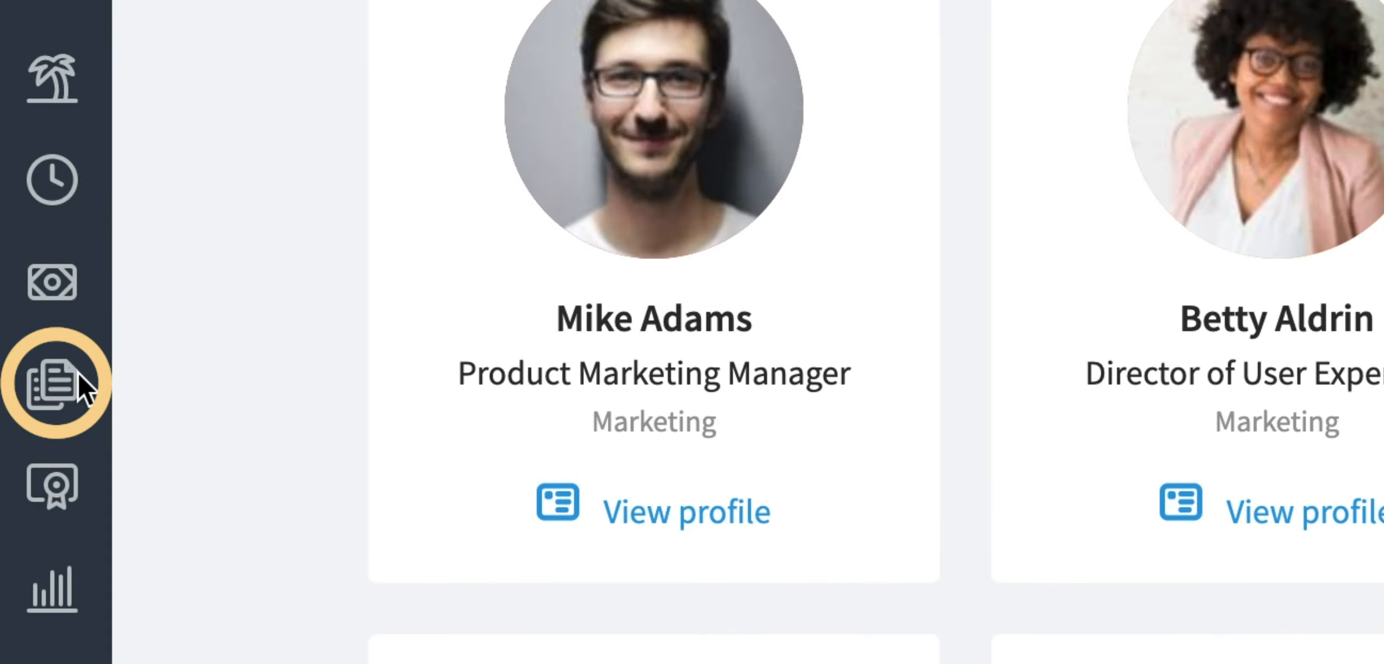
Open Form W-4 (2020).pdf from the company's All documents list.
click(56, 383)
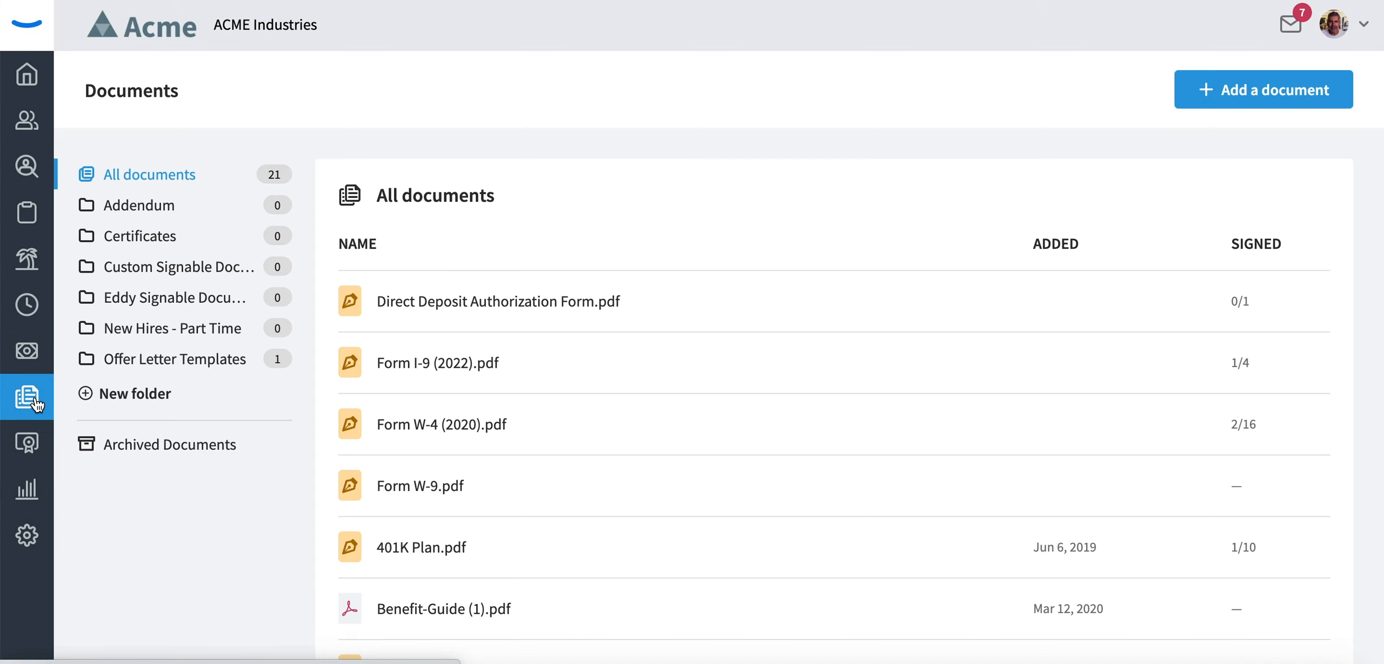
mouse_move(578, 391)
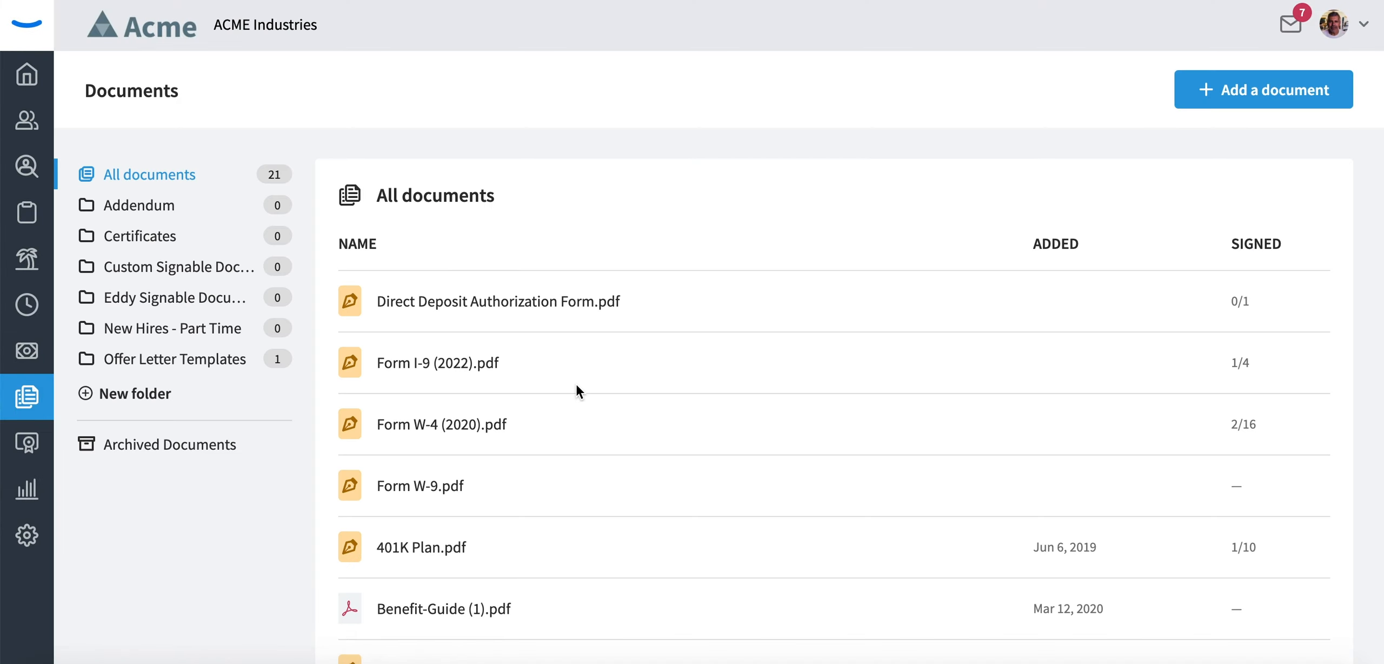
click(441, 424)
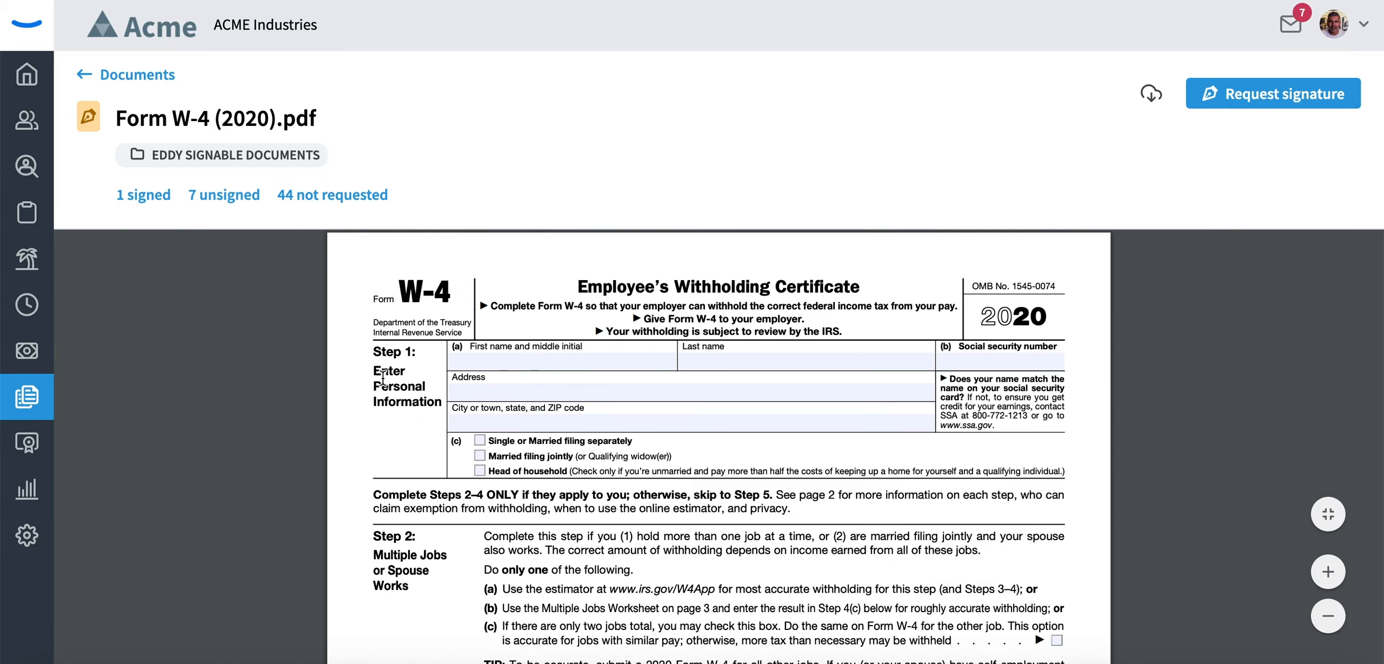
click(143, 195)
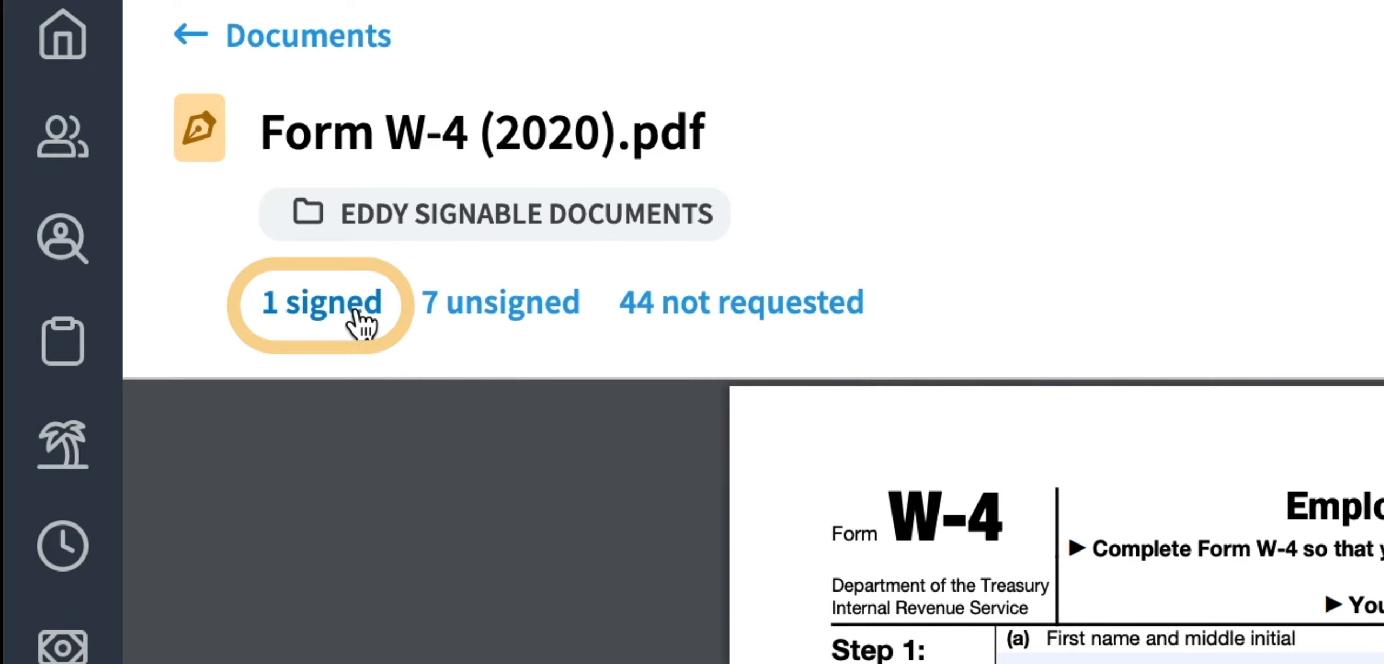
click(320, 301)
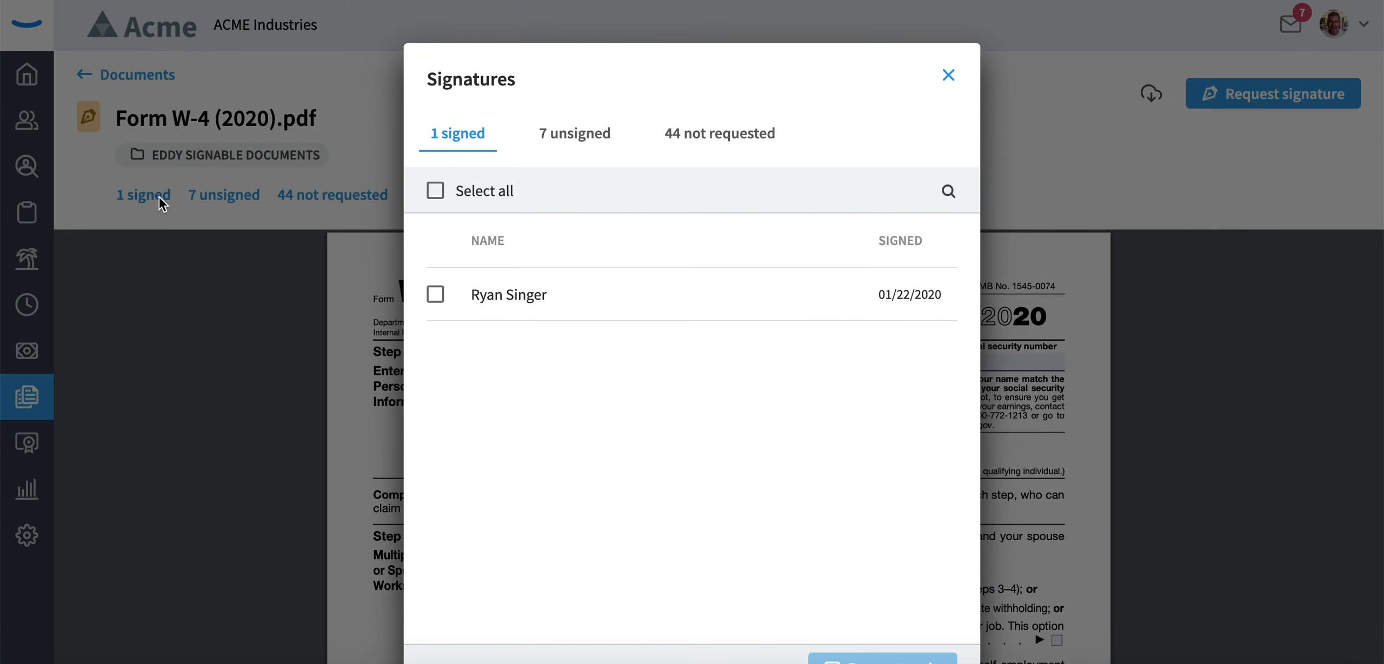
click(948, 190)
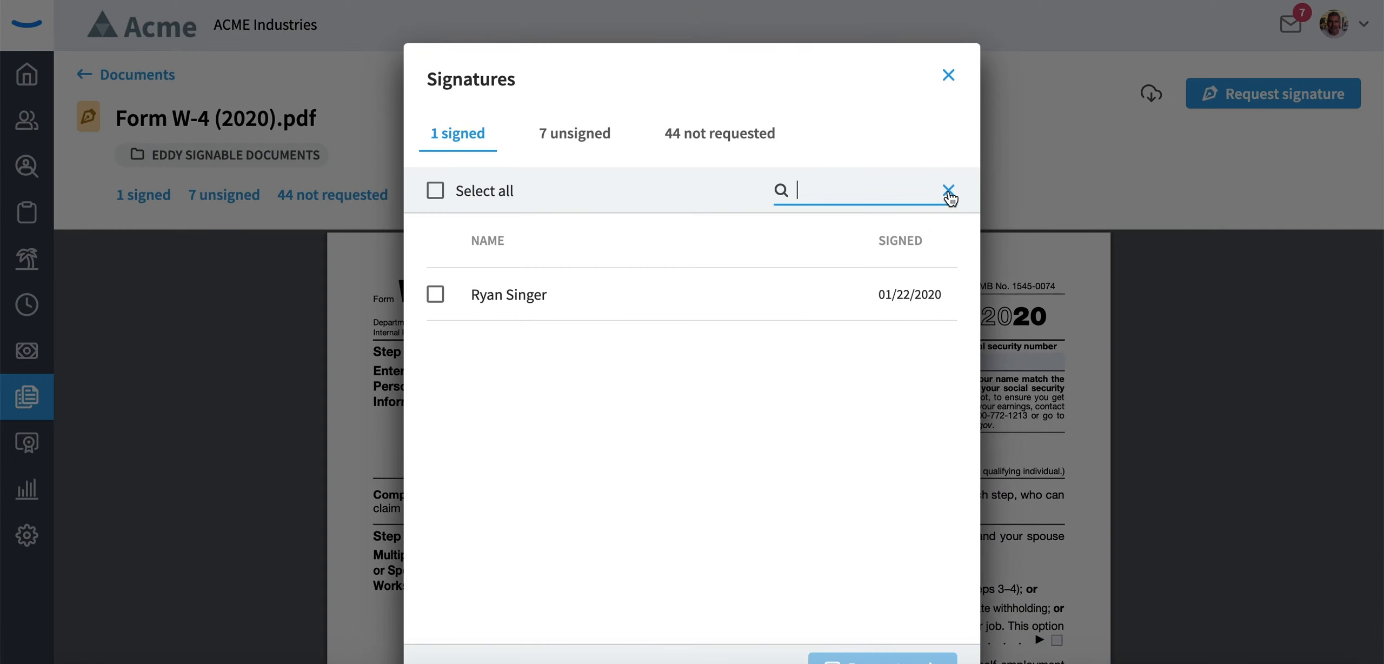
text(ry)
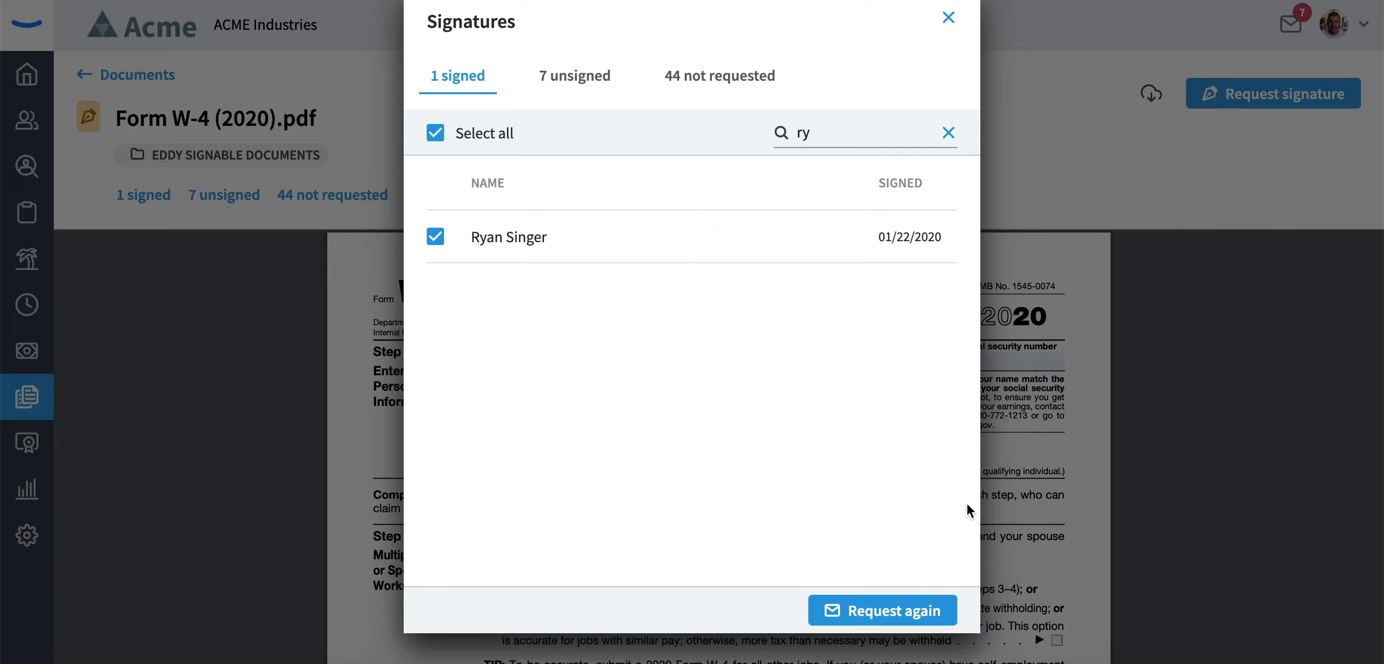
mouse_move(912, 463)
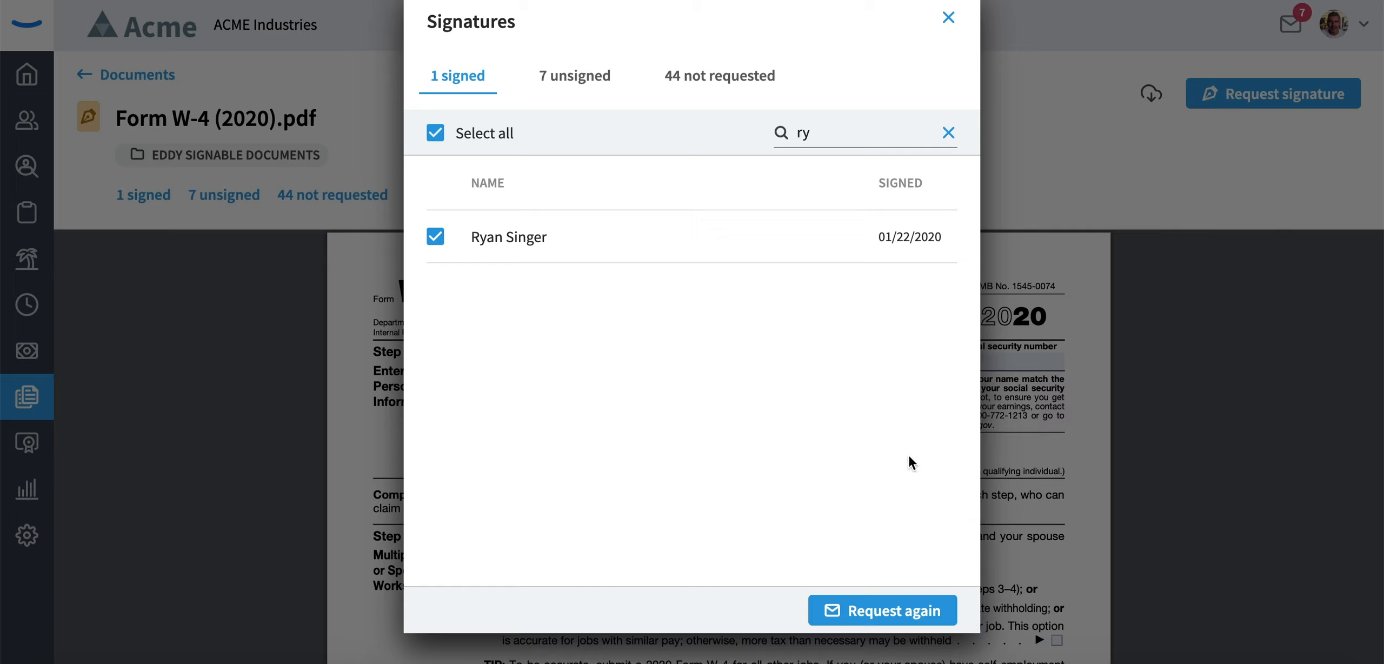
mouse_move(895, 574)
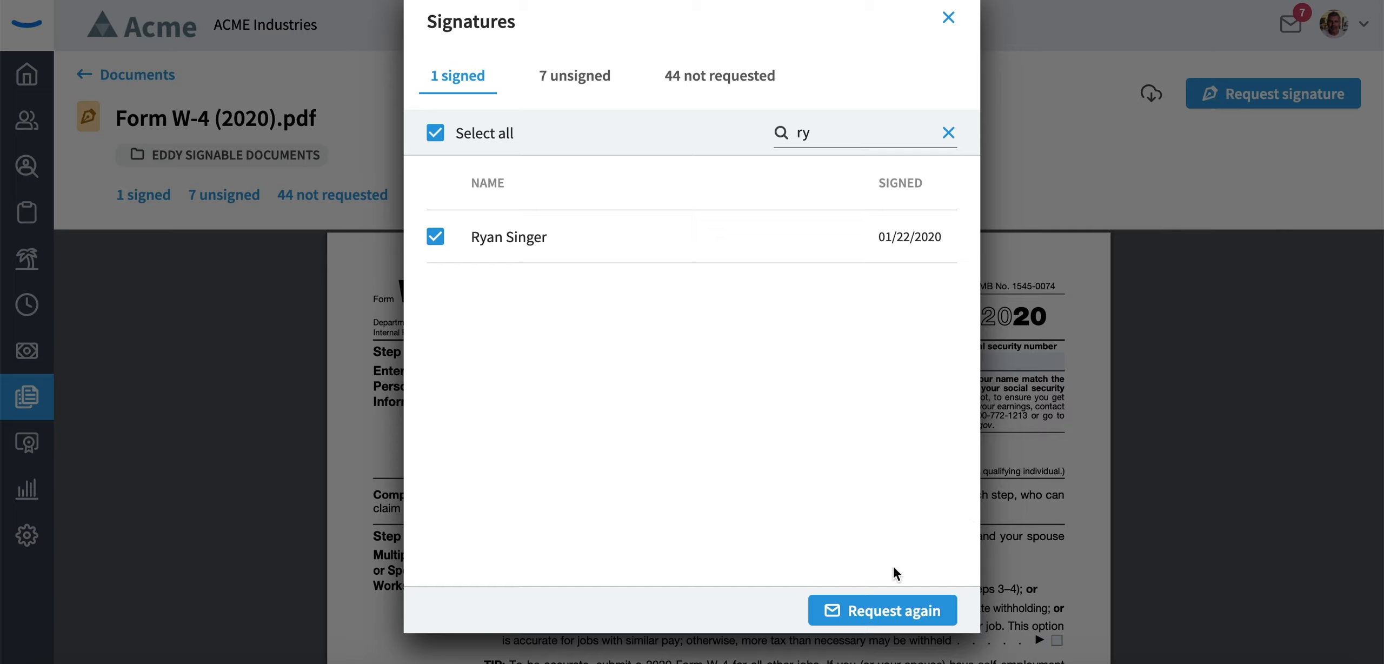
click(882, 610)
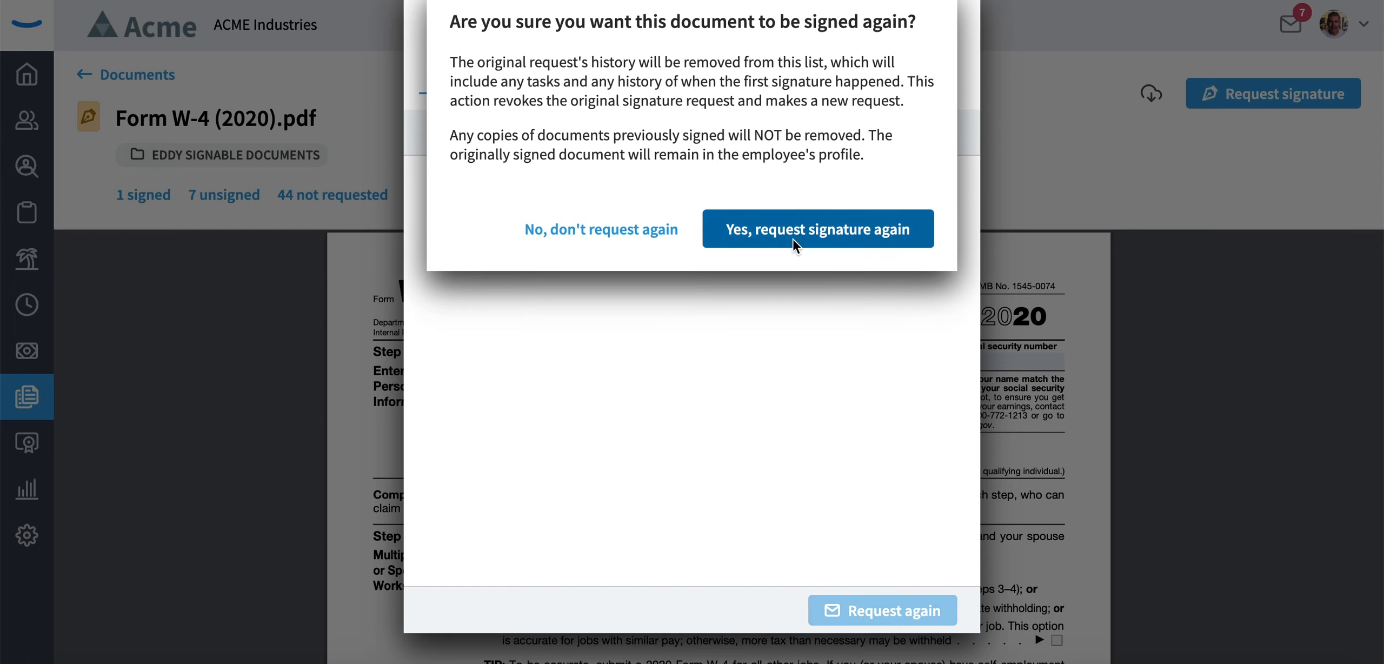
click(817, 228)
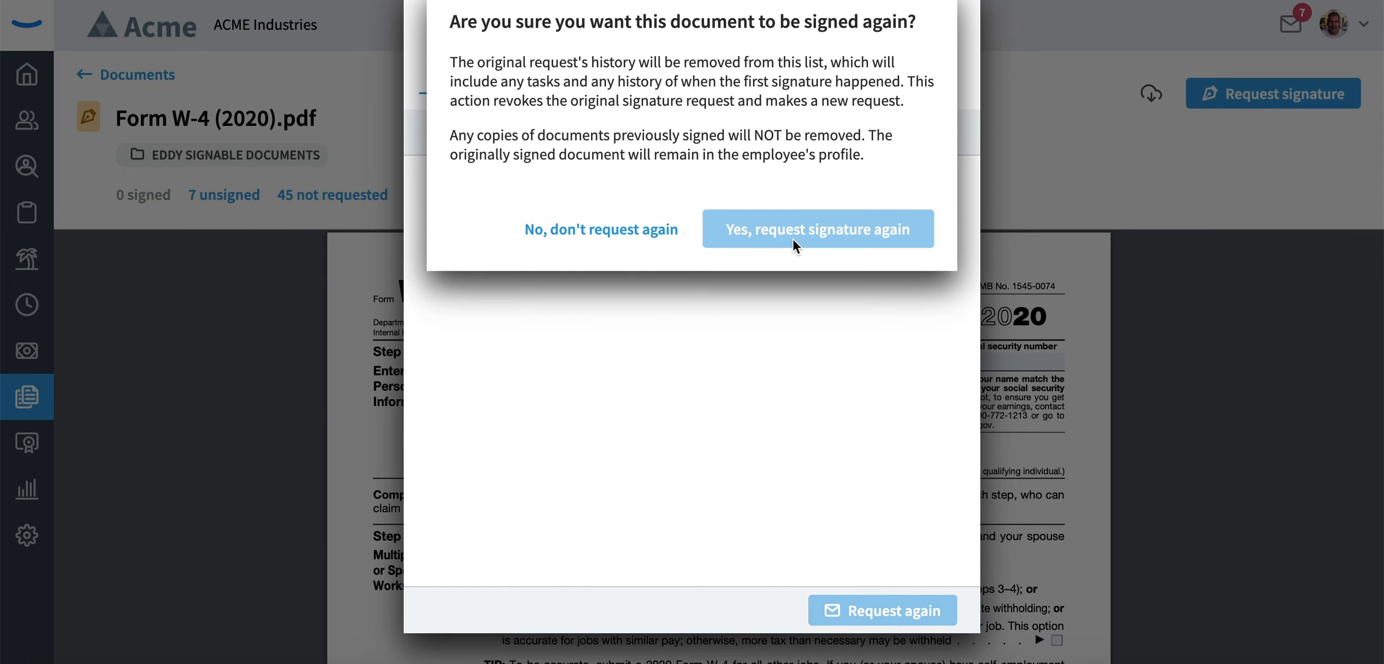
click(816, 228)
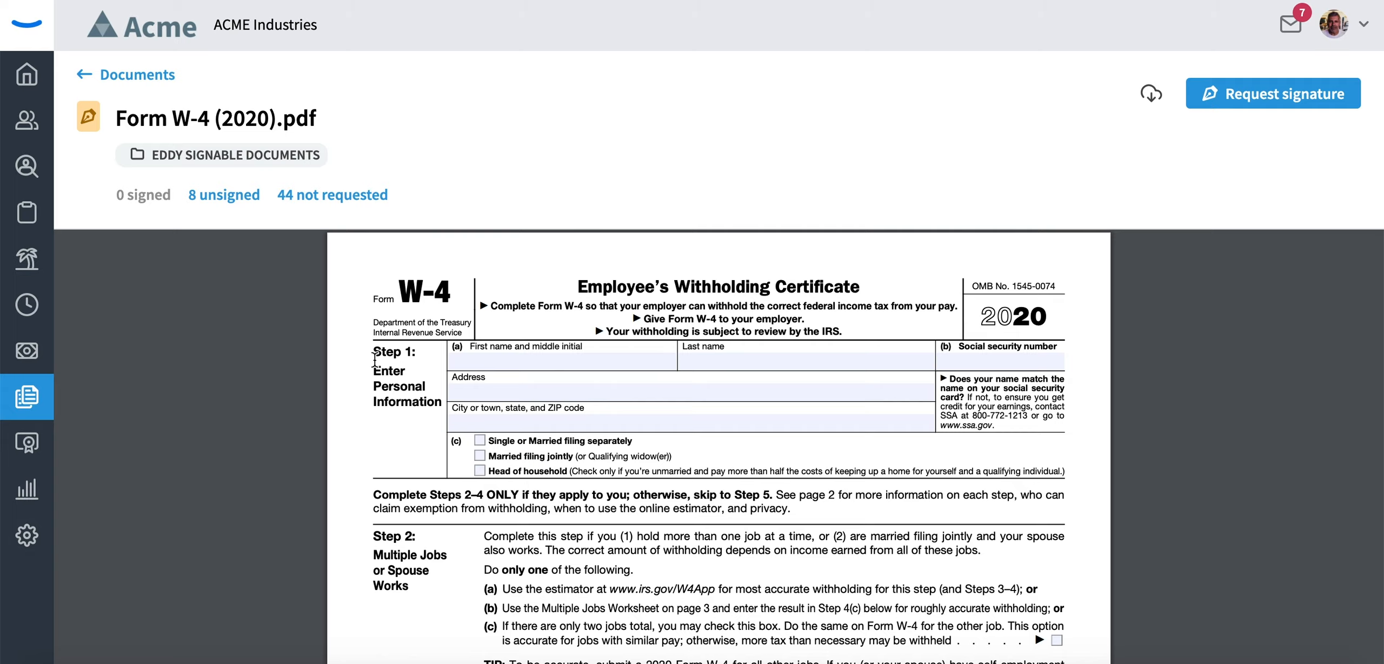
mouse_move(208, 203)
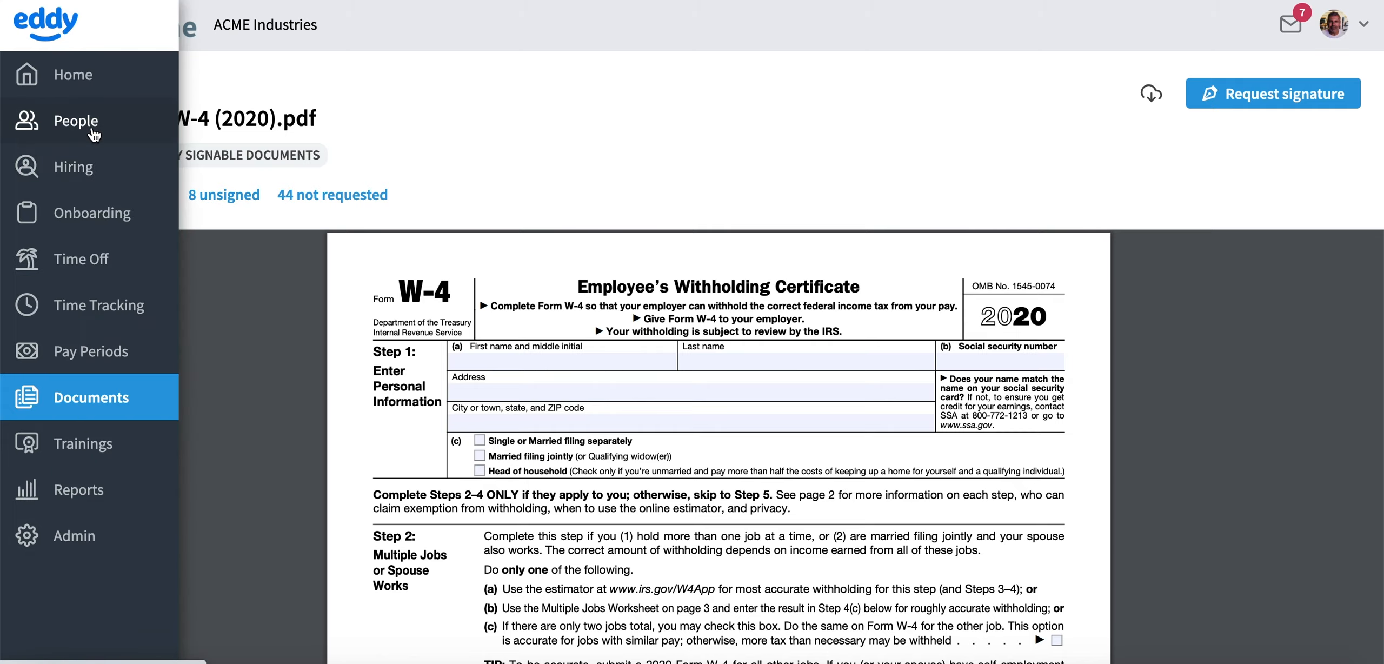
Search the People directory for 'ryan'.
click(75, 121)
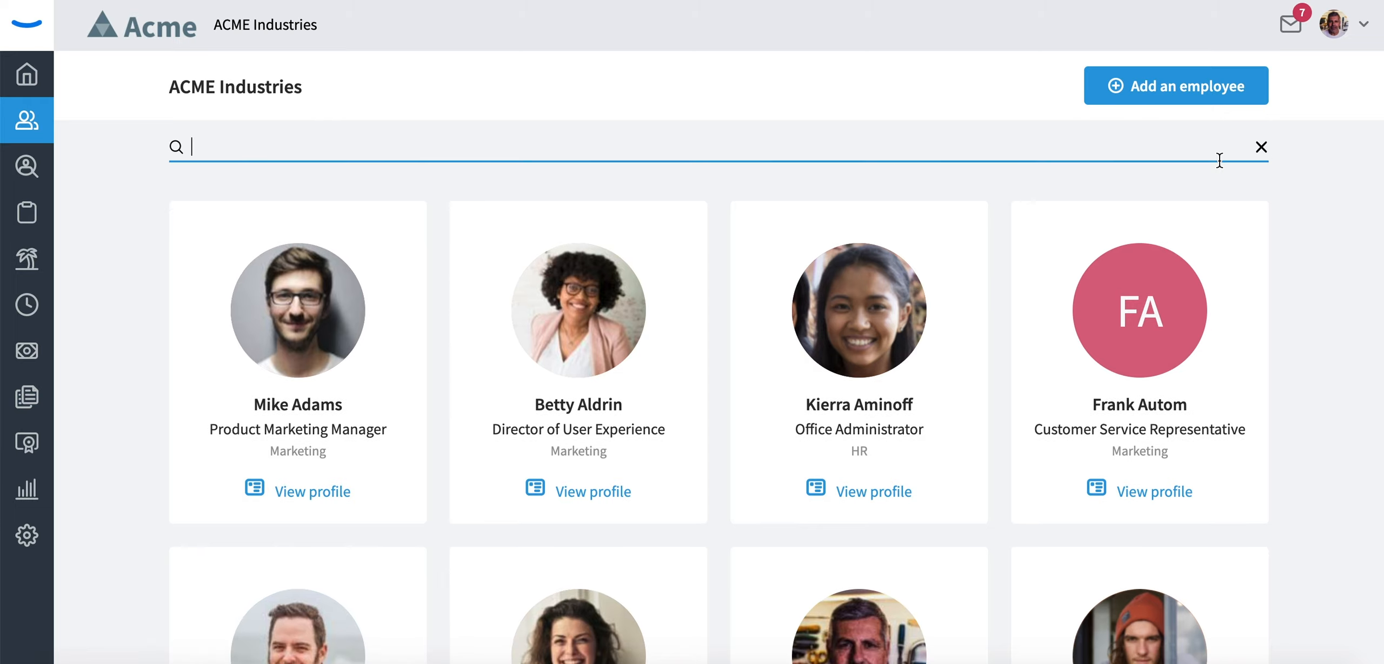
text(ryan)
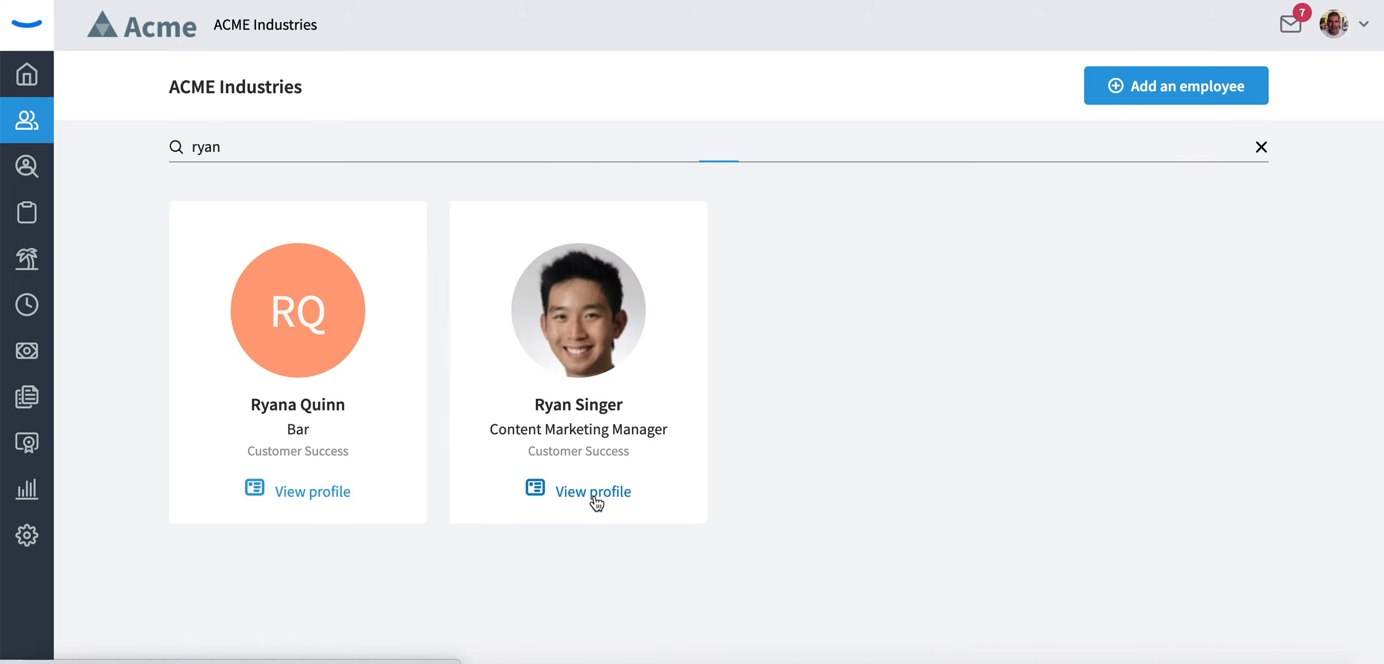
click(594, 490)
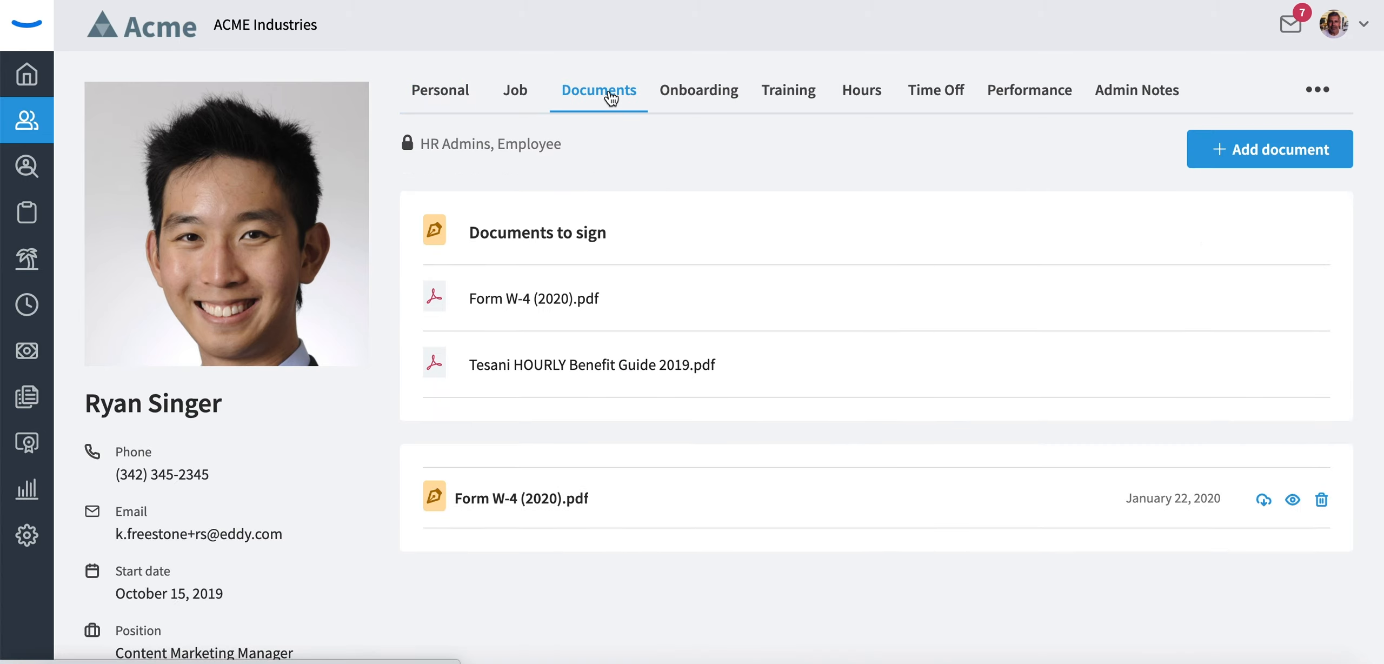
mouse_move(574, 499)
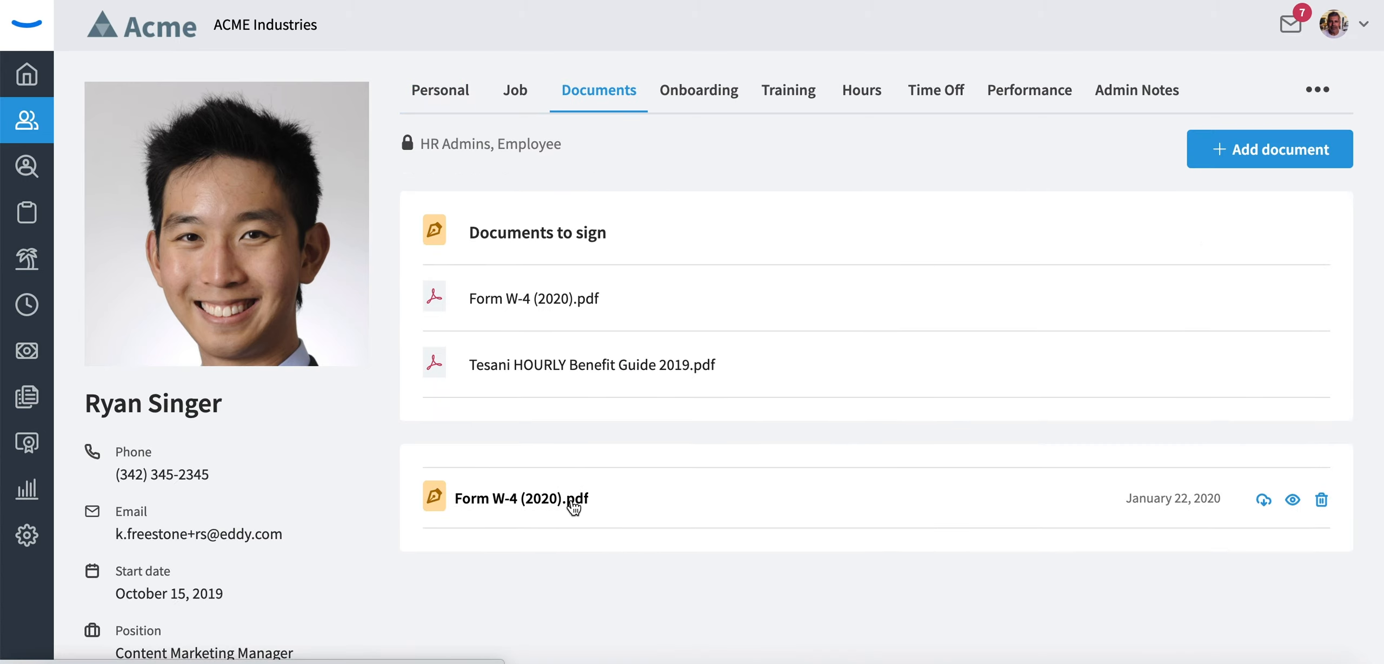
mouse_move(464, 364)
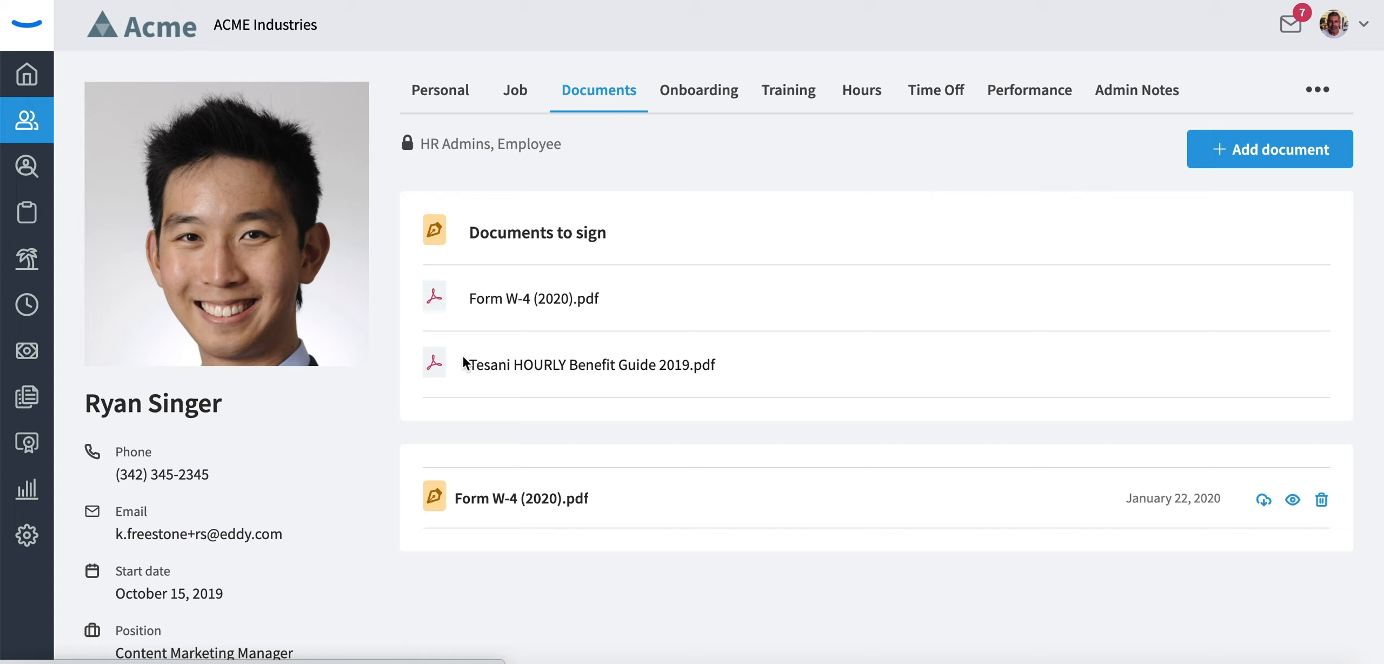
mouse_move(1142, 497)
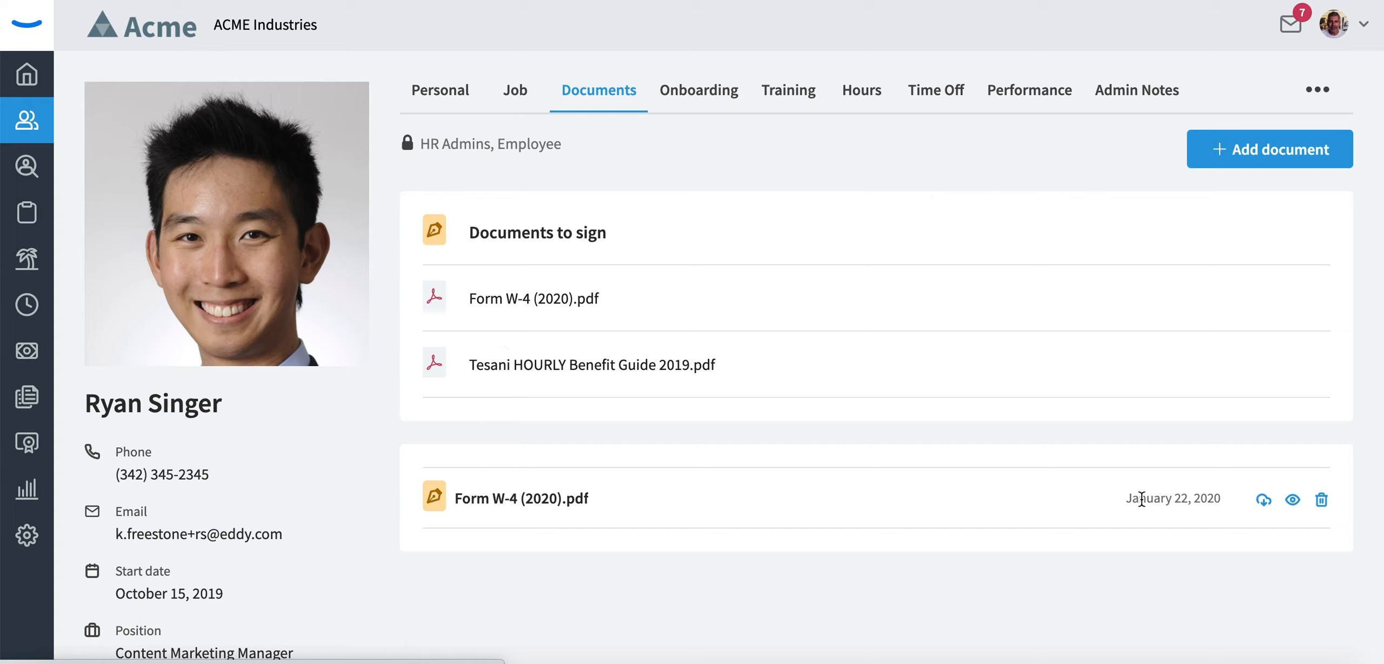
mouse_move(1129, 473)
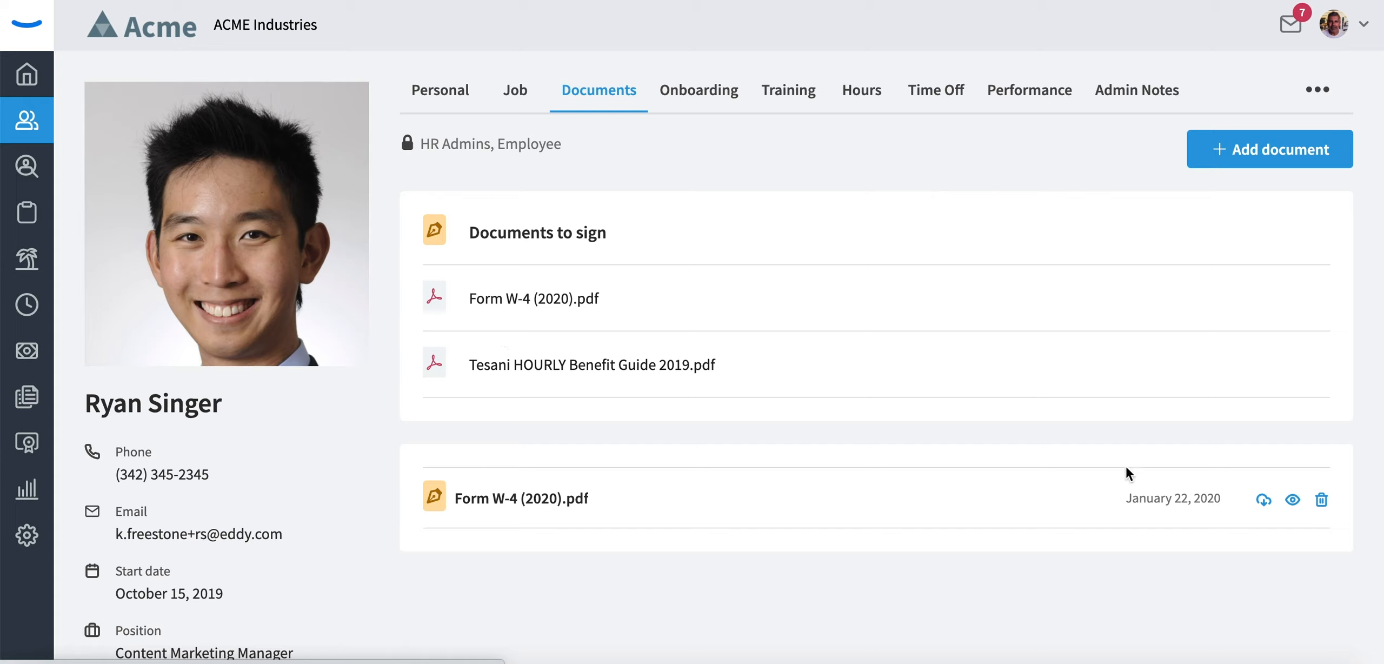
mouse_move(1134, 483)
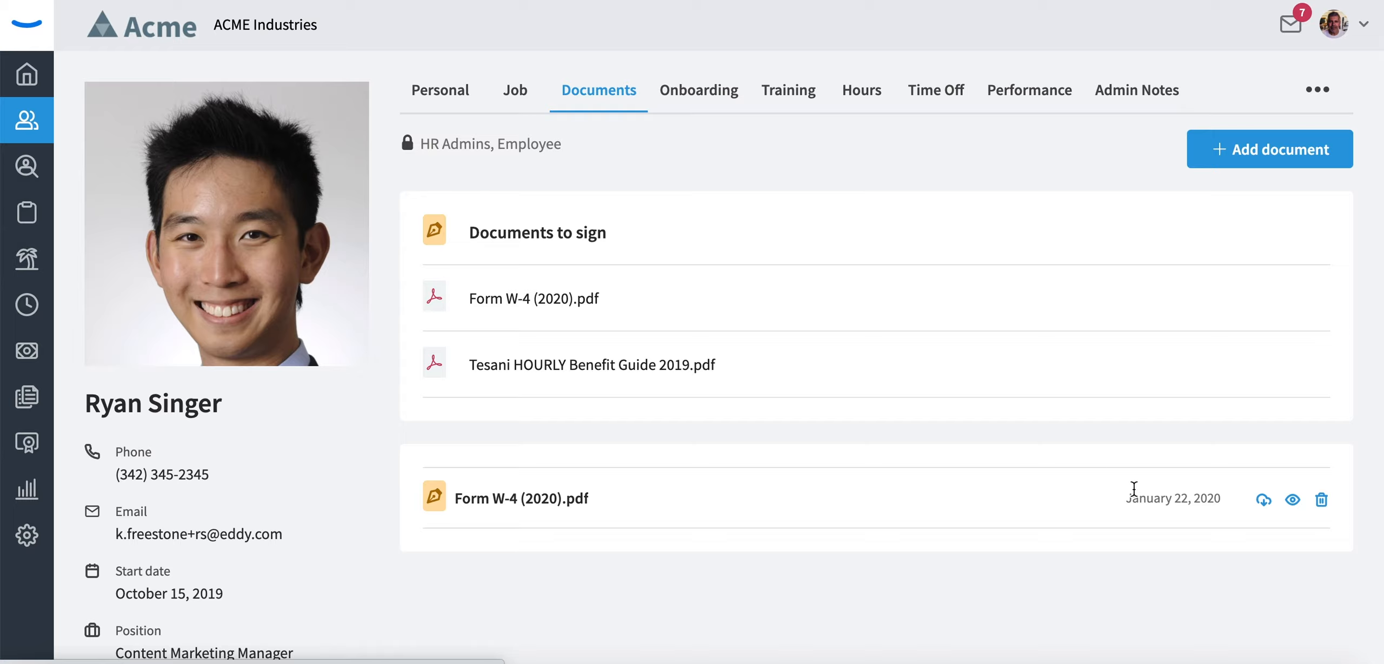